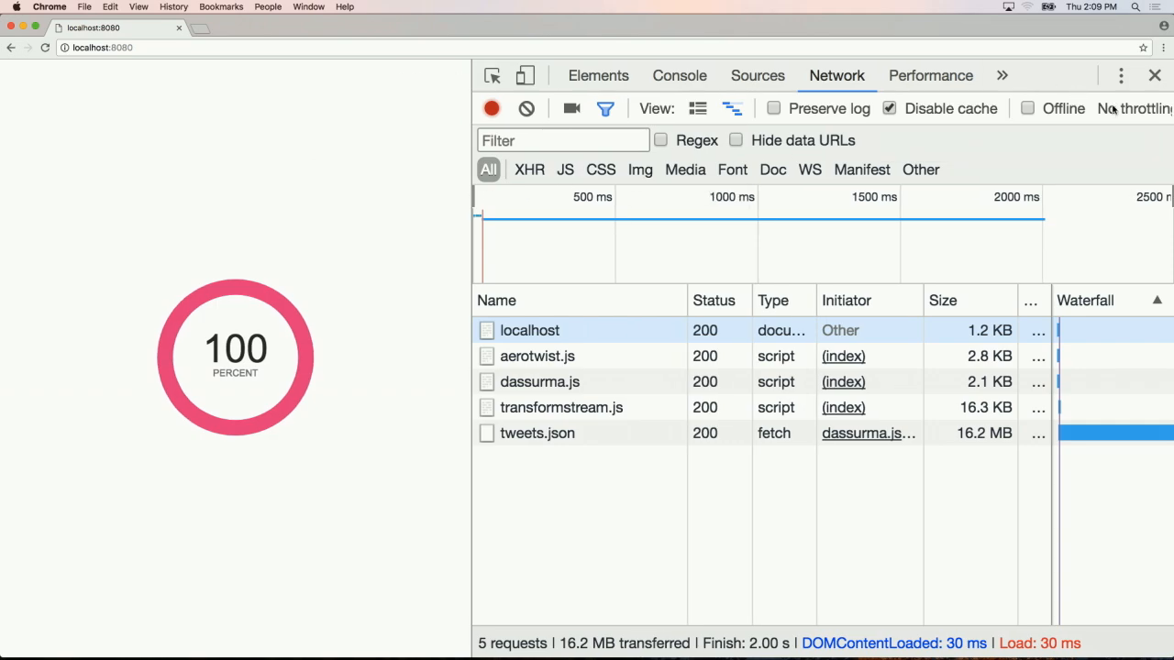
Start draw() with requestAnimationFrame(this.draw), save aerotwist.js and reload the page in Chrome.
click(1133, 108)
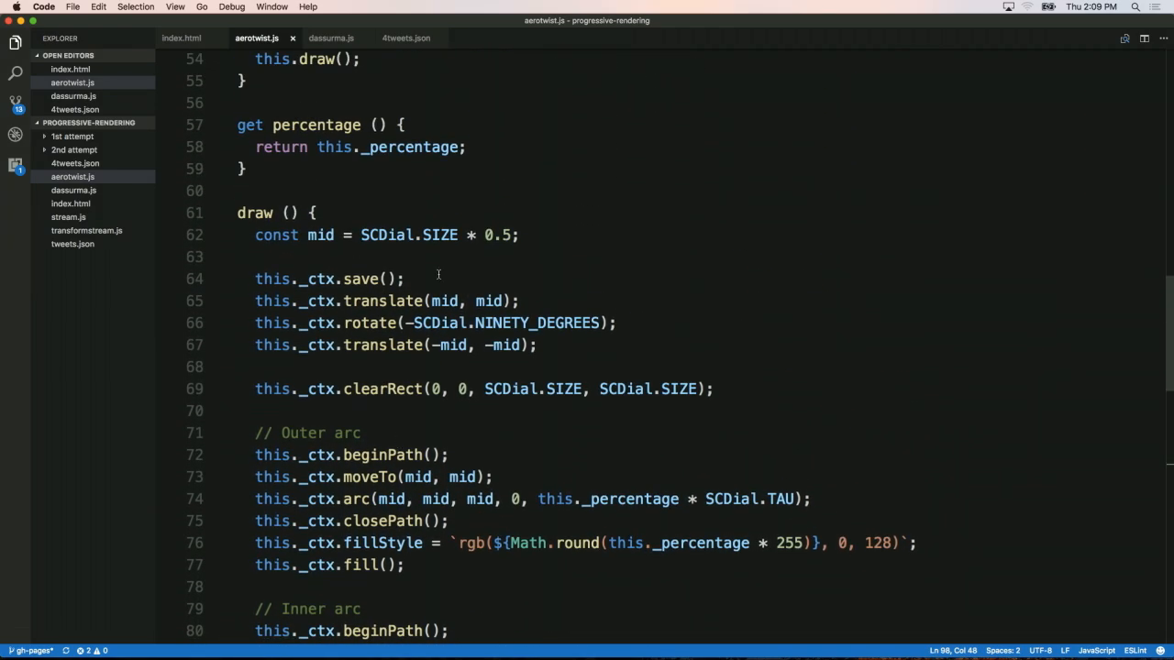
text(requer)
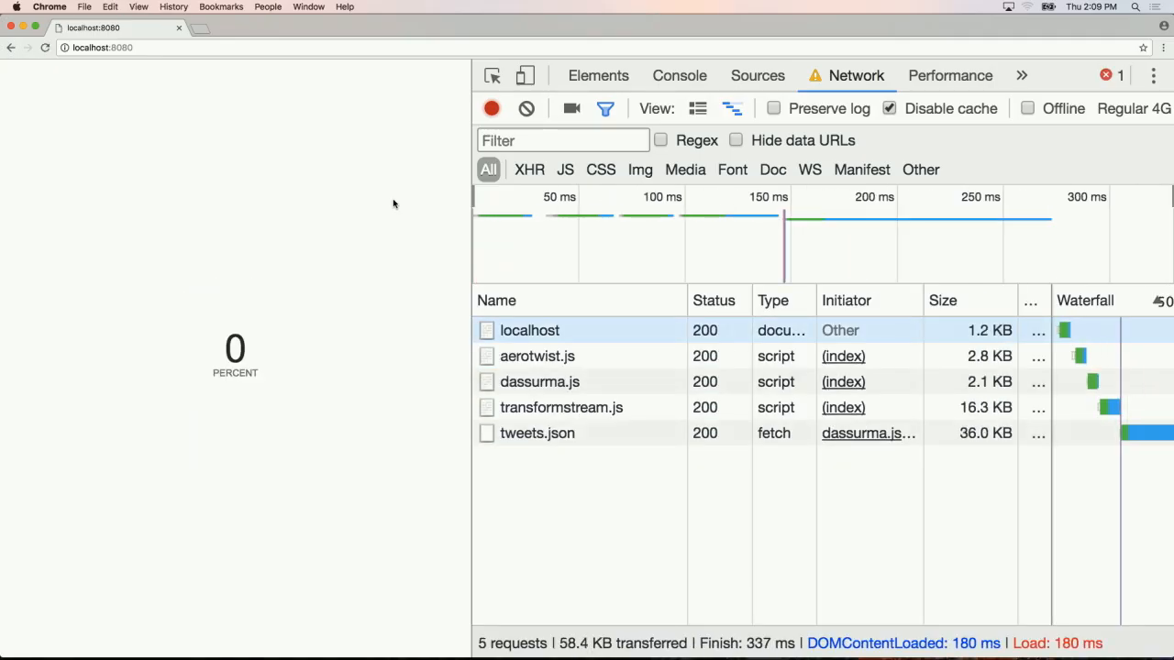
click(679, 75)
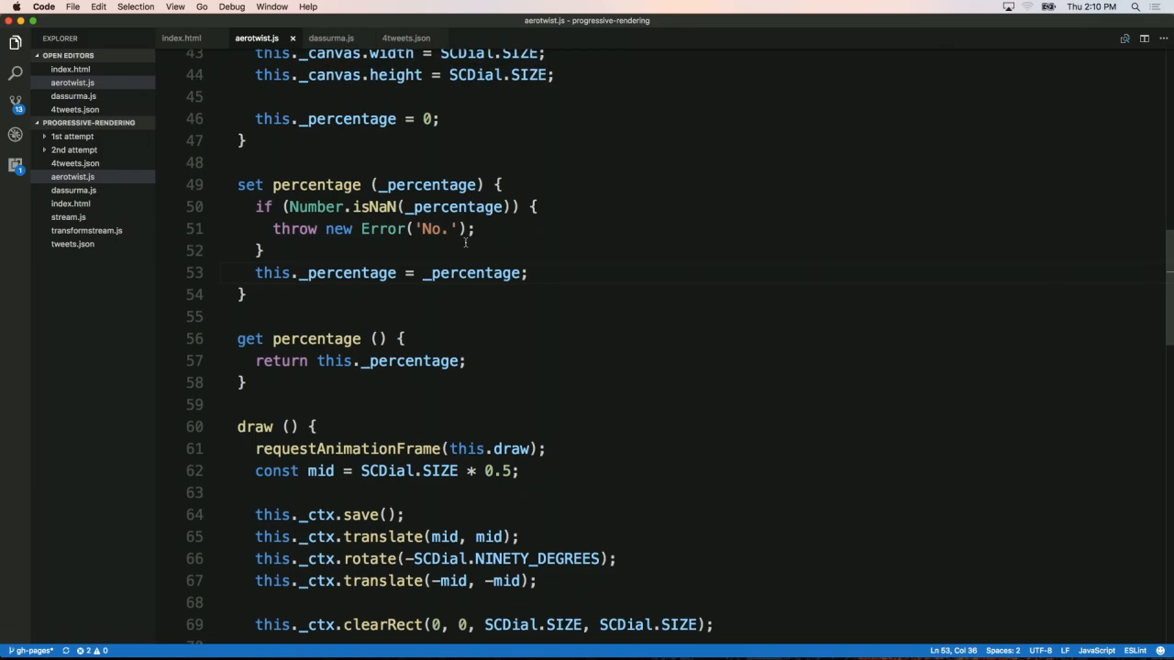
In the constructor add this.draw = this.draw.bind(this), save and reload to see the dial animate.
scroll(down, 3)
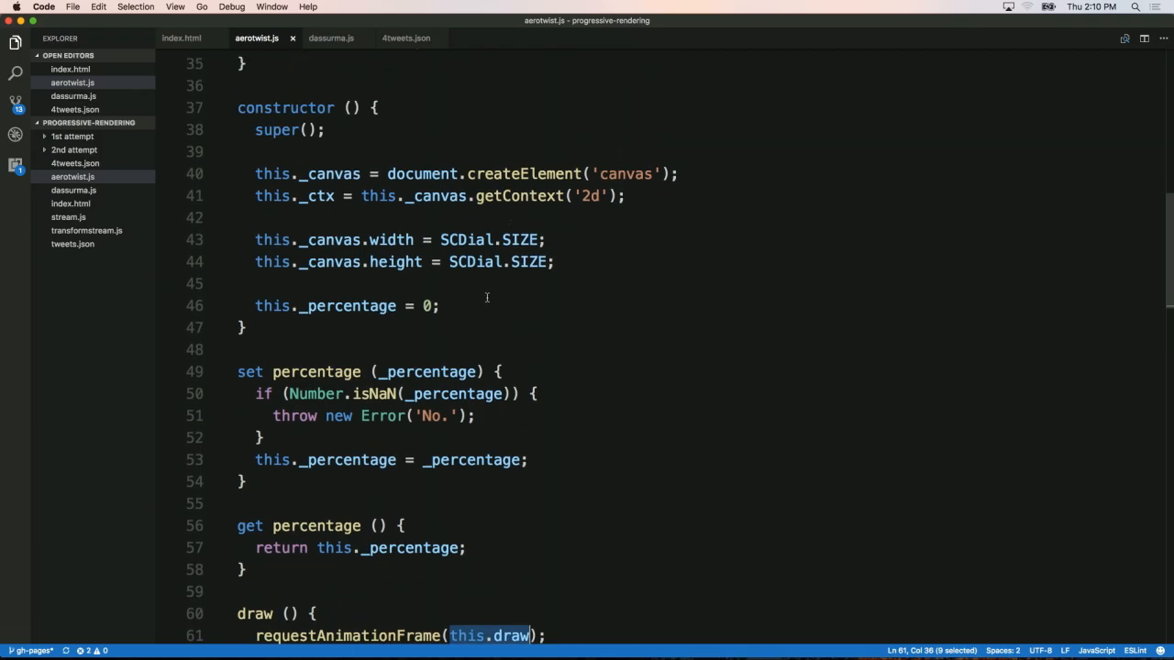
text(this.draw = this.draw,)
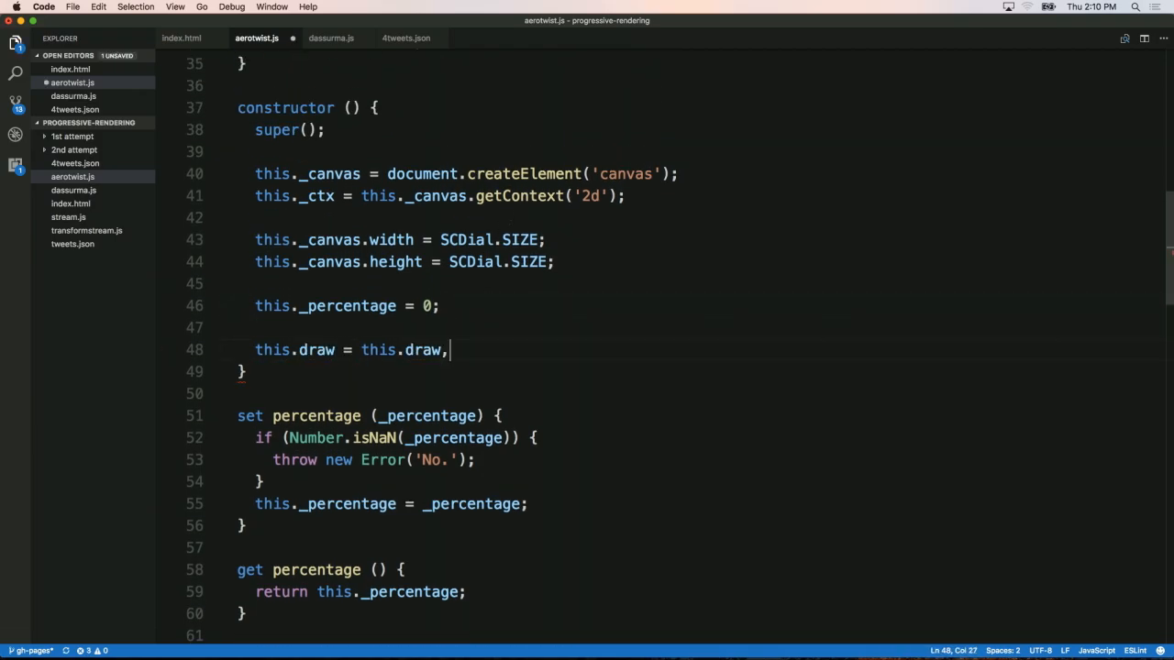
text(bind)
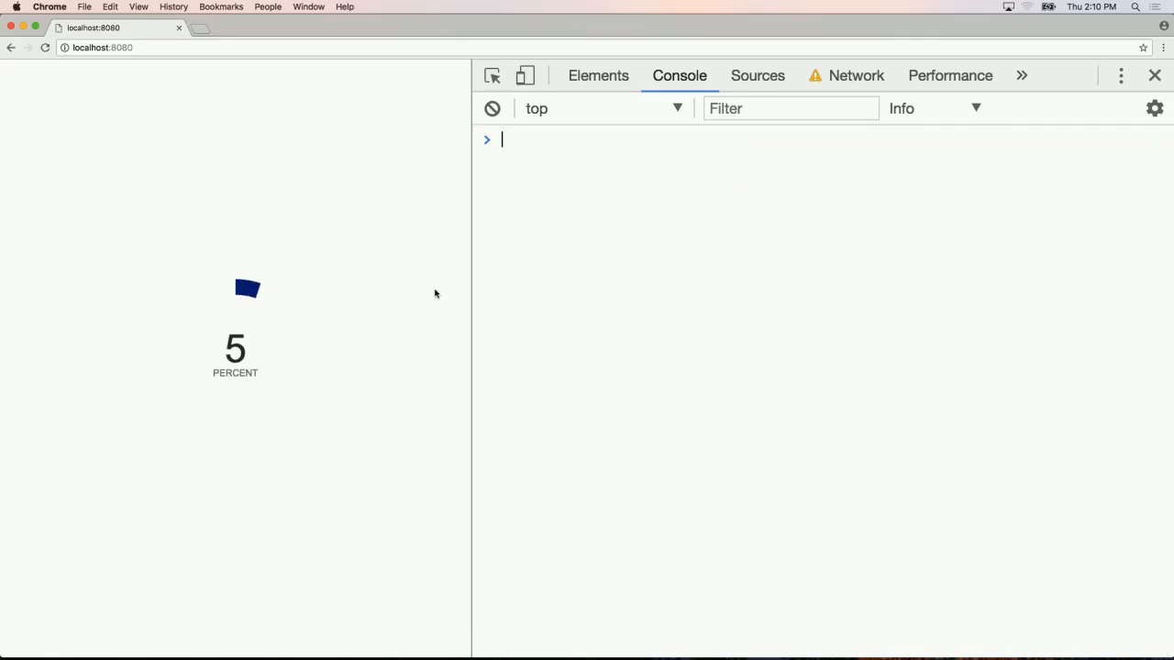
Record and stop a DevTools Performance profile of the animating dial, then return to the label-drawing code.
click(951, 75)
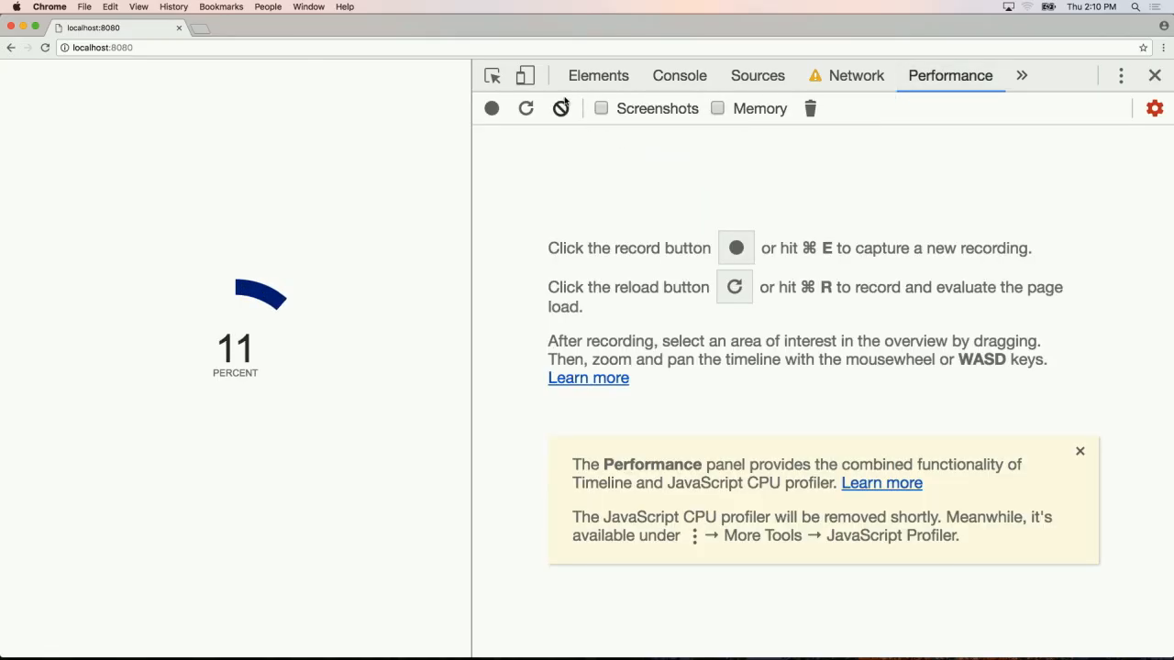
click(492, 109)
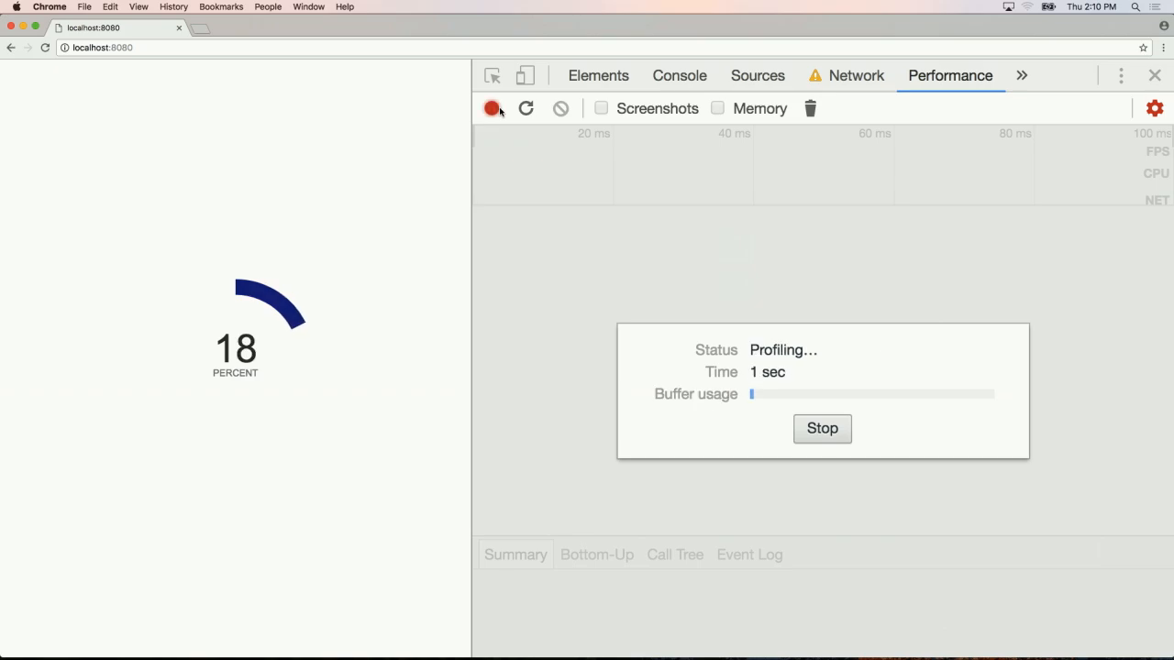
click(822, 429)
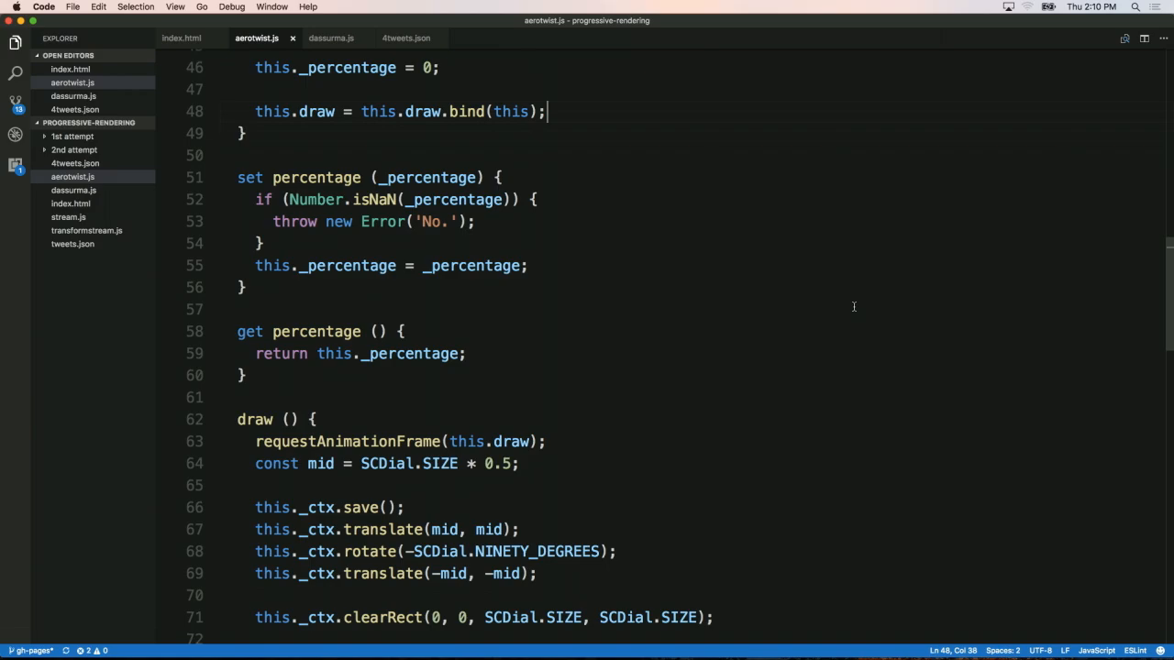
scroll(down, 3)
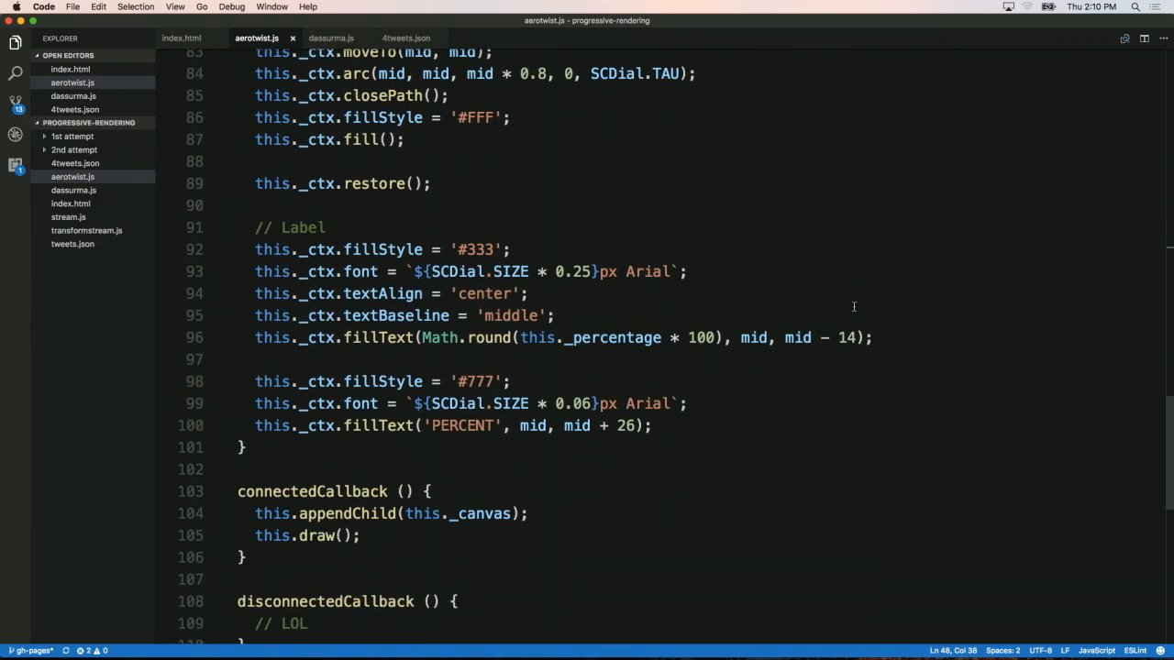